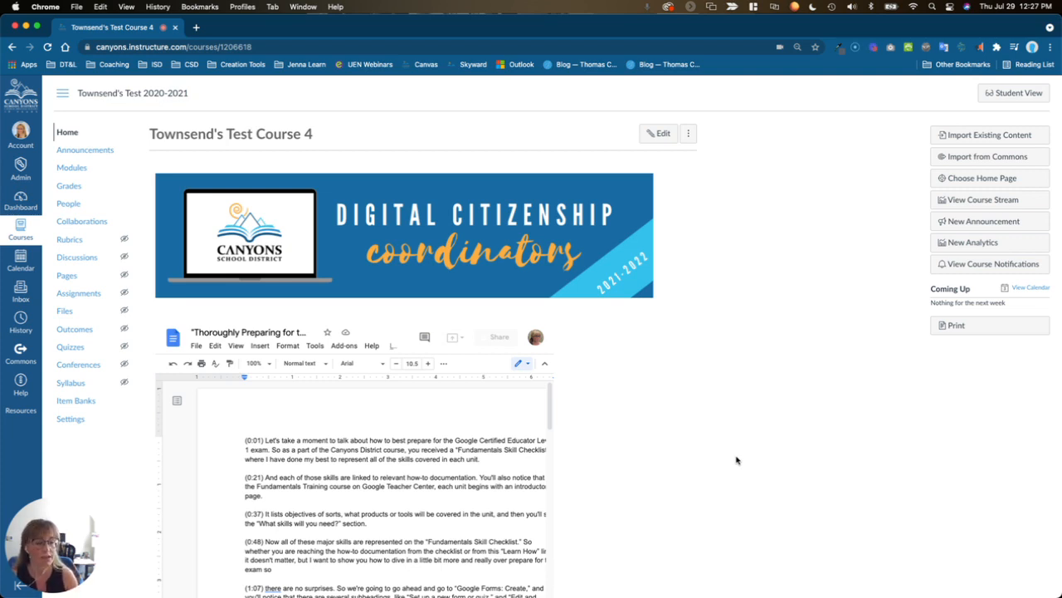
{"action": "mouse_move", "coordinate": [766, 458]}
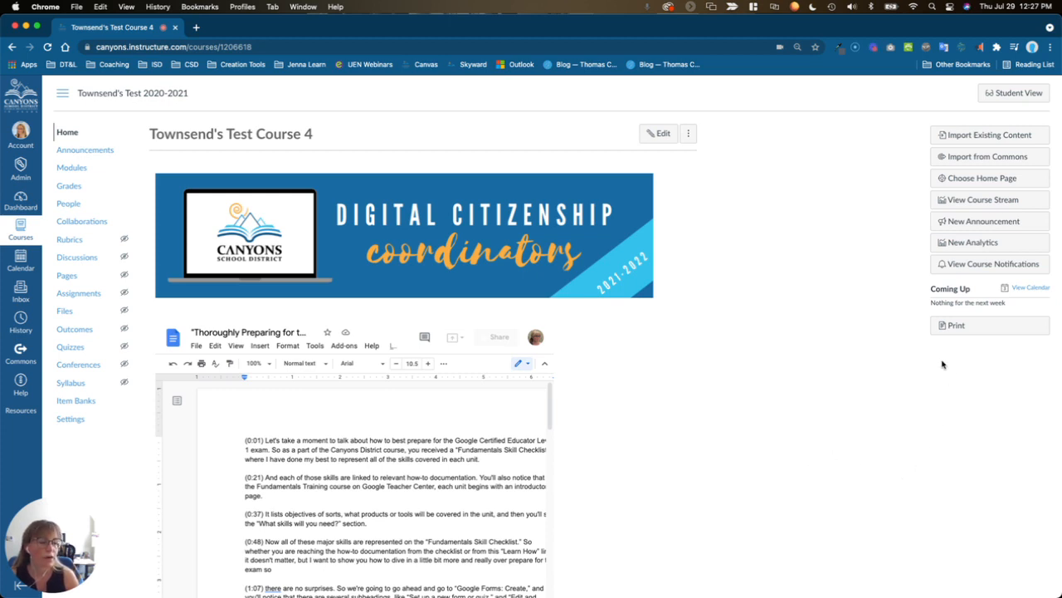
{"action": "mouse_move", "coordinate": [974, 371]}
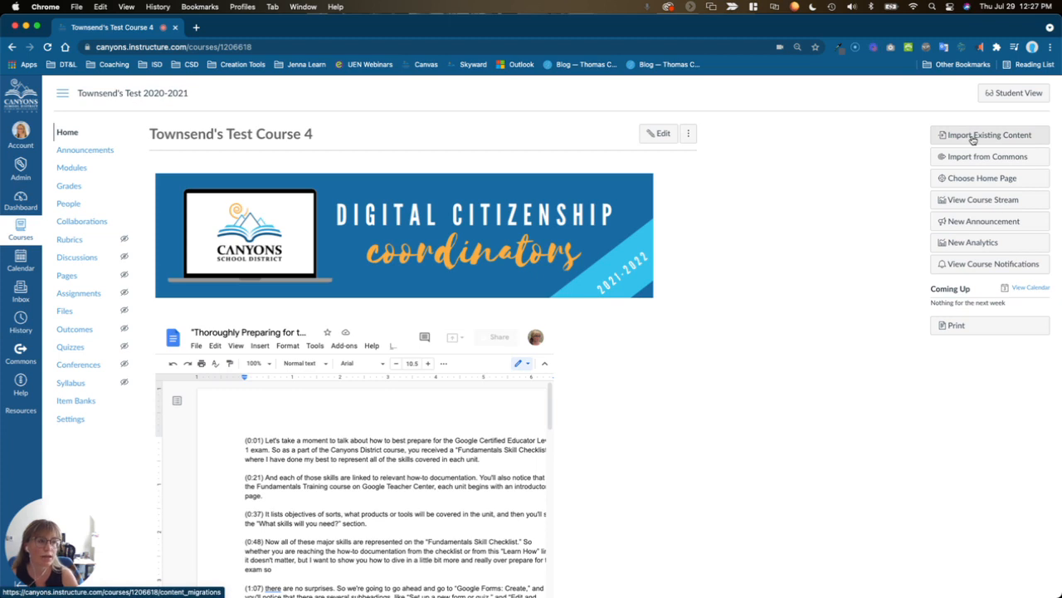
{"action": "mouse_move", "coordinate": [985, 134]}
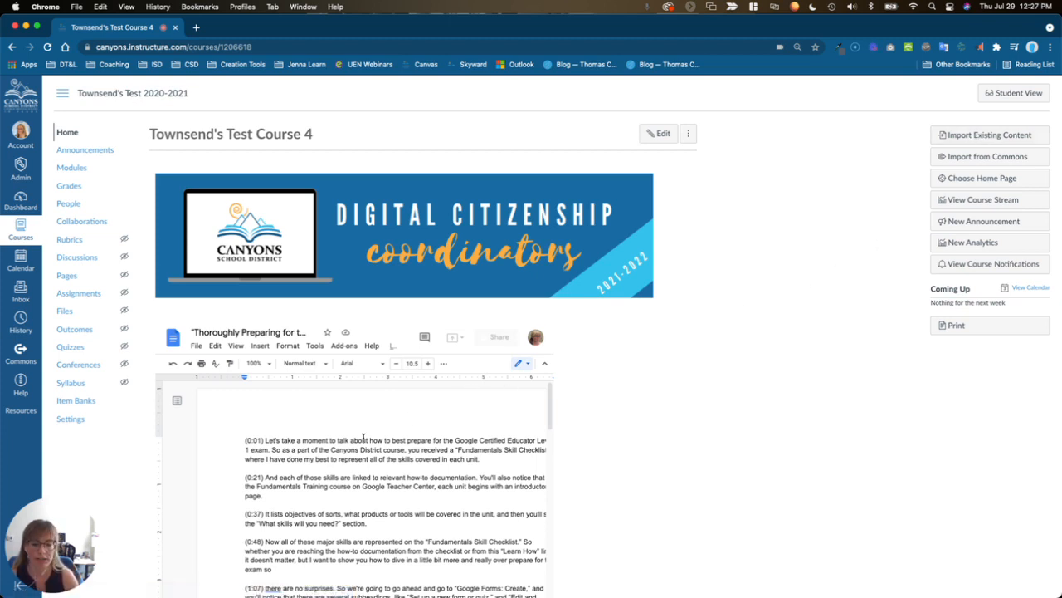
Go from course Settings to the Import Course Content page.
{"action": "left_click", "coordinate": [71, 418]}
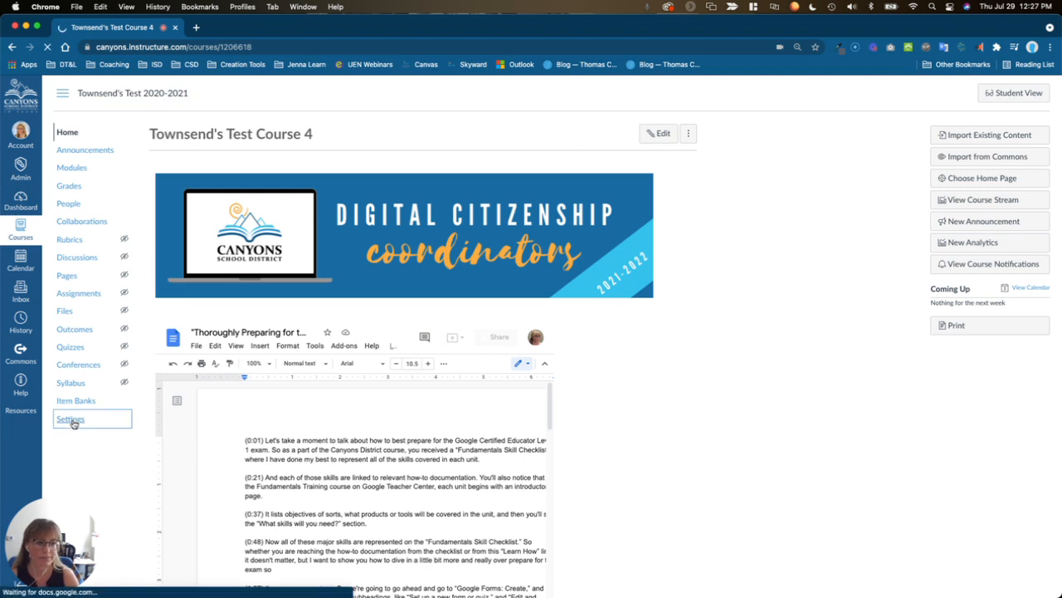
{"action": "left_click", "coordinate": [71, 418]}
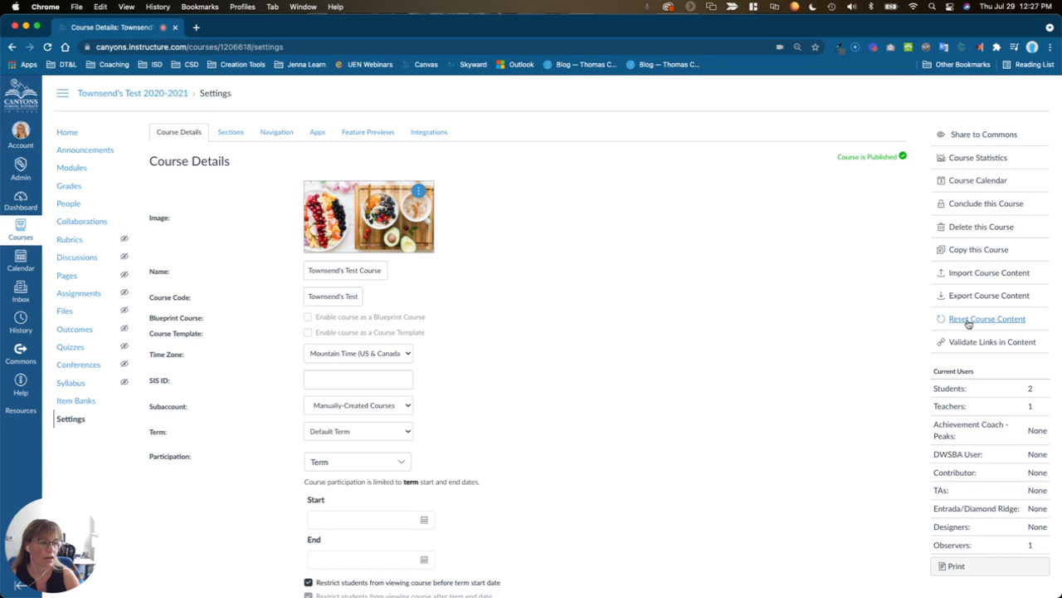
{"action": "mouse_move", "coordinate": [989, 273]}
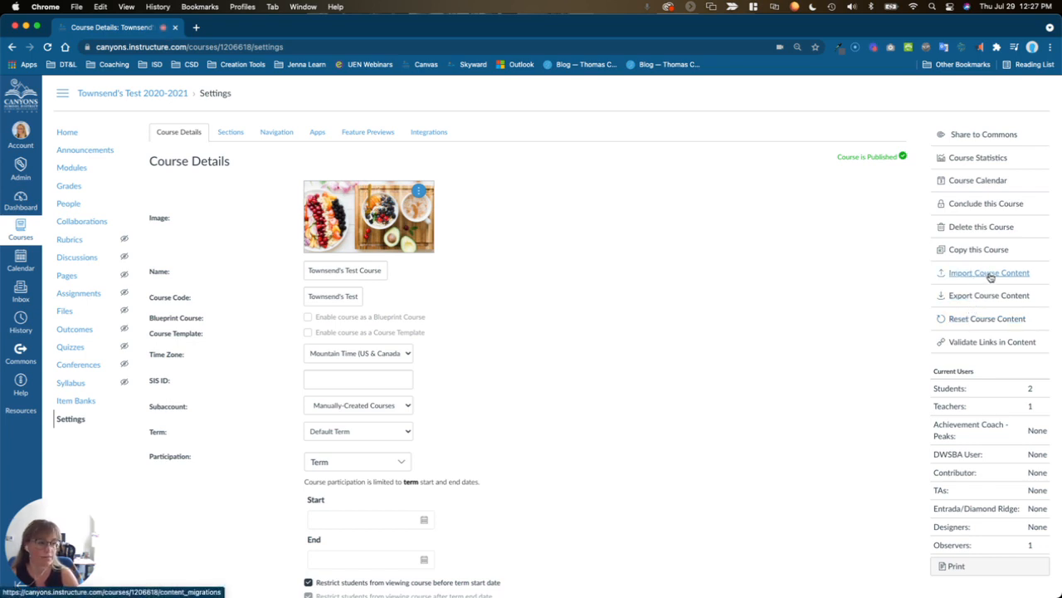
{"action": "left_click", "coordinate": [989, 272]}
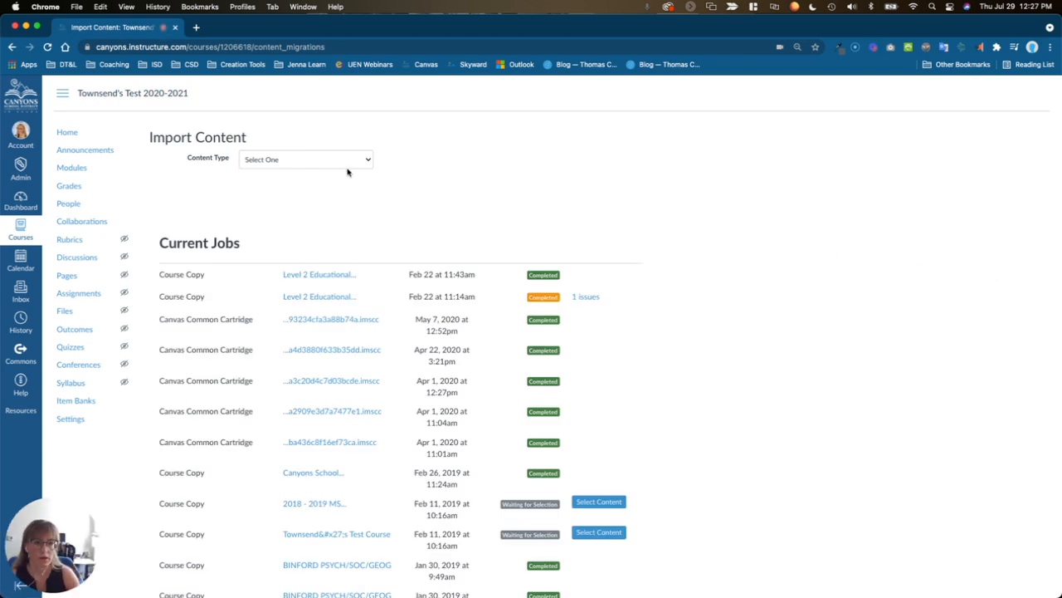
Choose 'Copy a Canvas Course' as the import content type.
{"action": "left_click", "coordinate": [304, 158]}
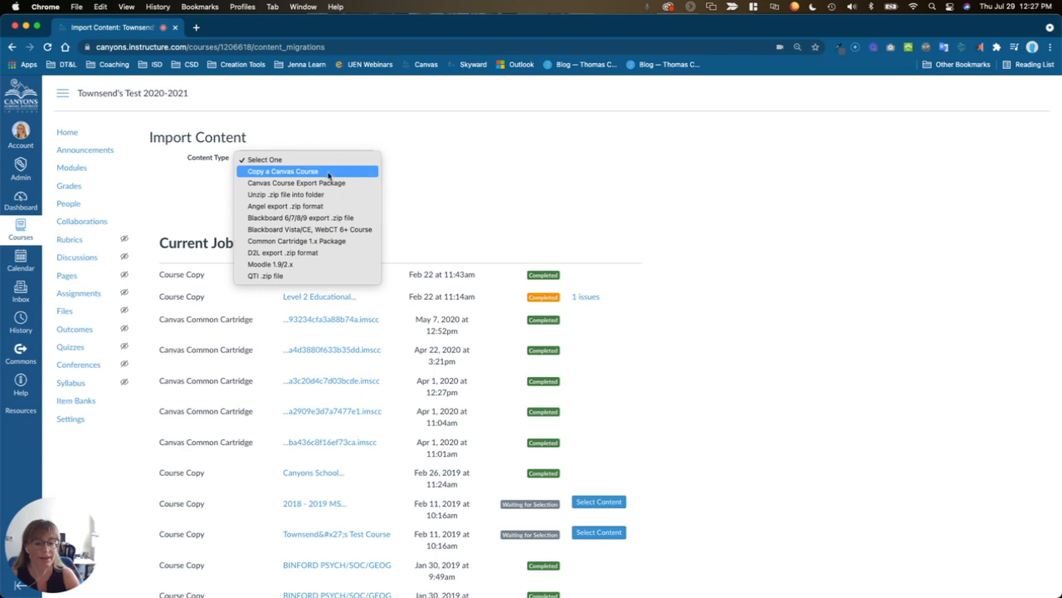
{"action": "left_click", "coordinate": [282, 171]}
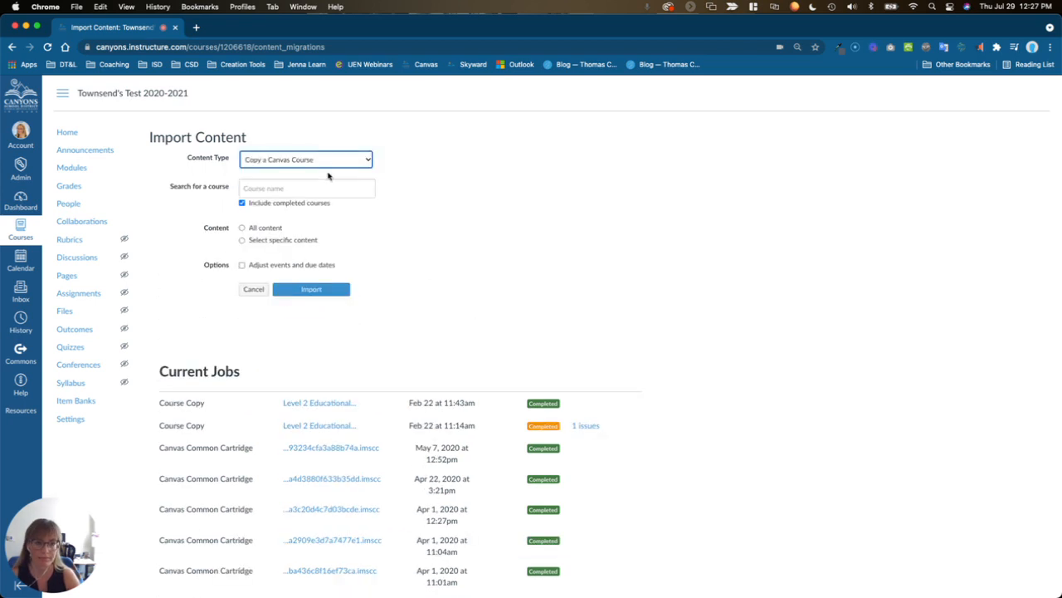
{"action": "left_click", "coordinate": [308, 187]}
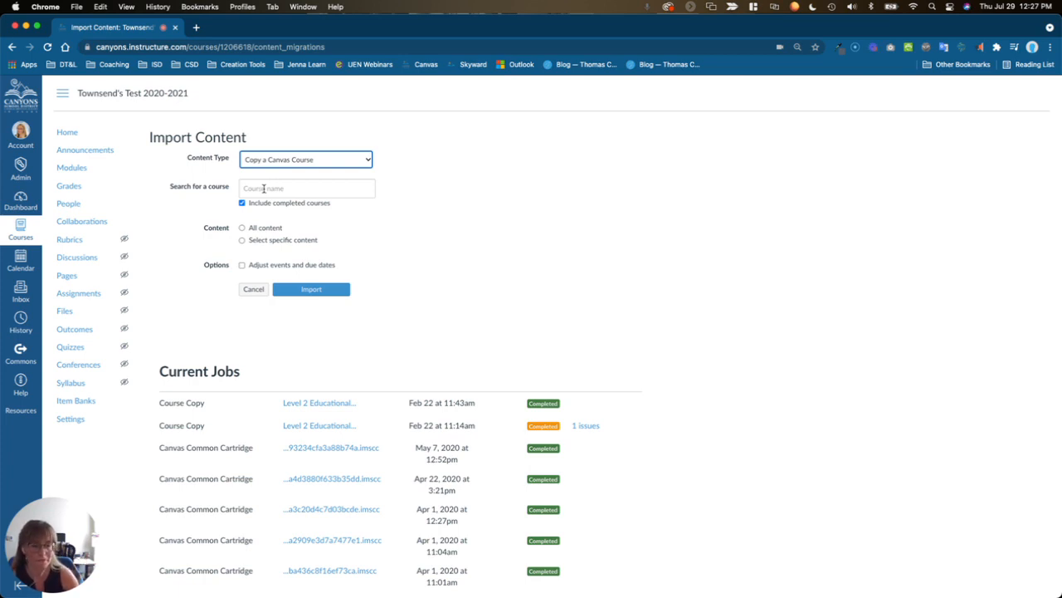
Search 'townsend's' and select Townsend's Test Course 4 as the source course.
{"action": "type", "text": "i"}
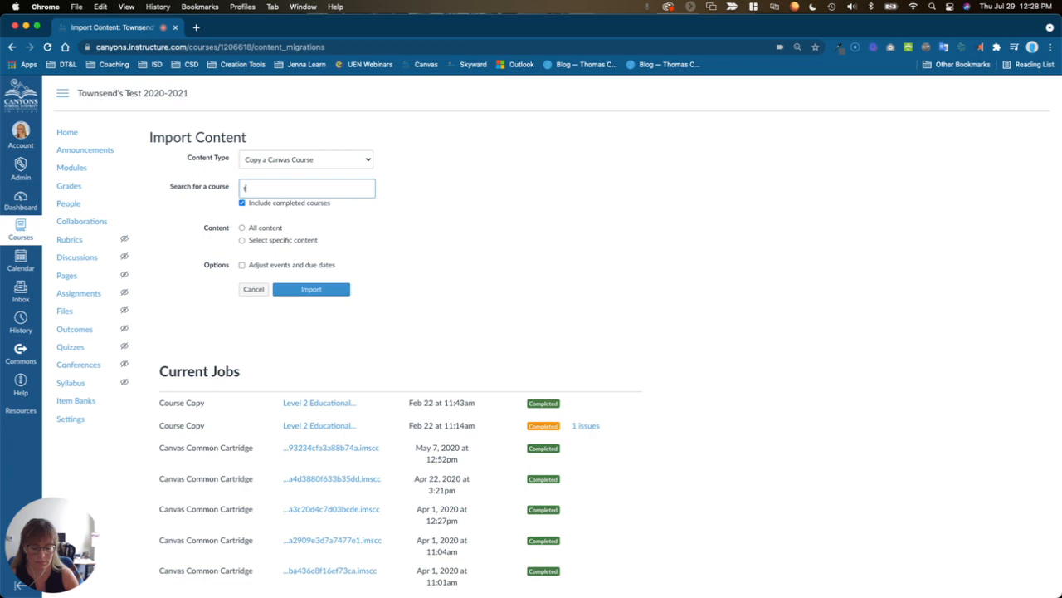
{"action": "type", "text": "townsend's test"}
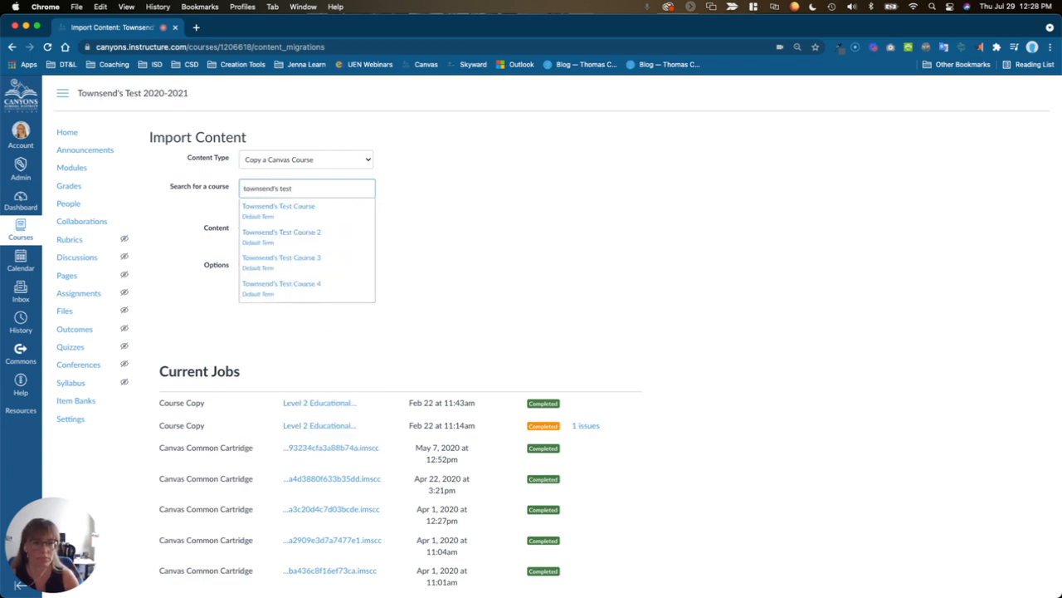
{"action": "left_click", "coordinate": [282, 286]}
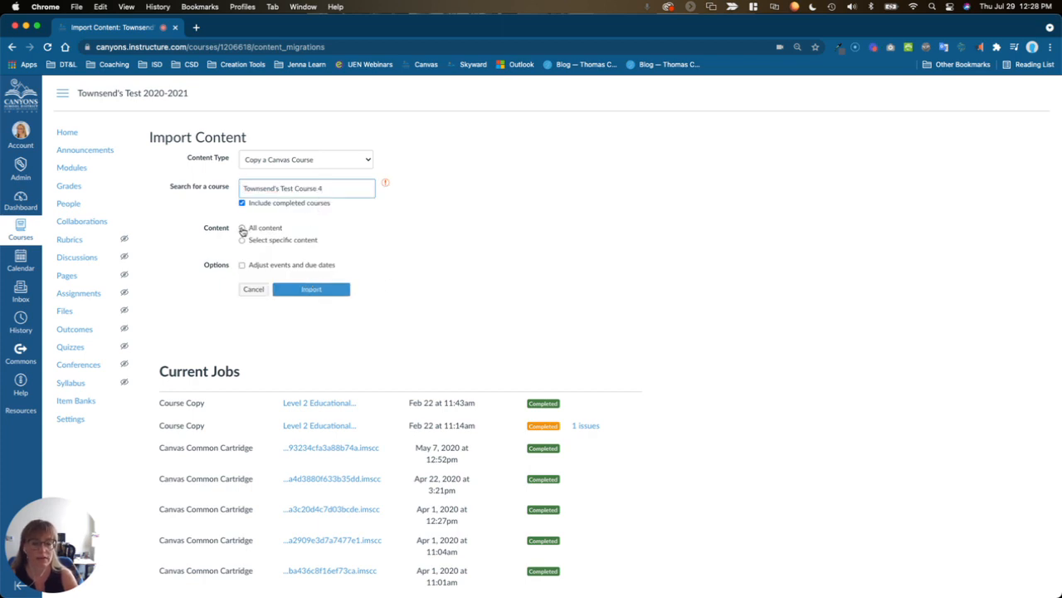
Choose All content, enable Adjust events and due dates, and pick Remove dates.
{"action": "left_click", "coordinate": [242, 239]}
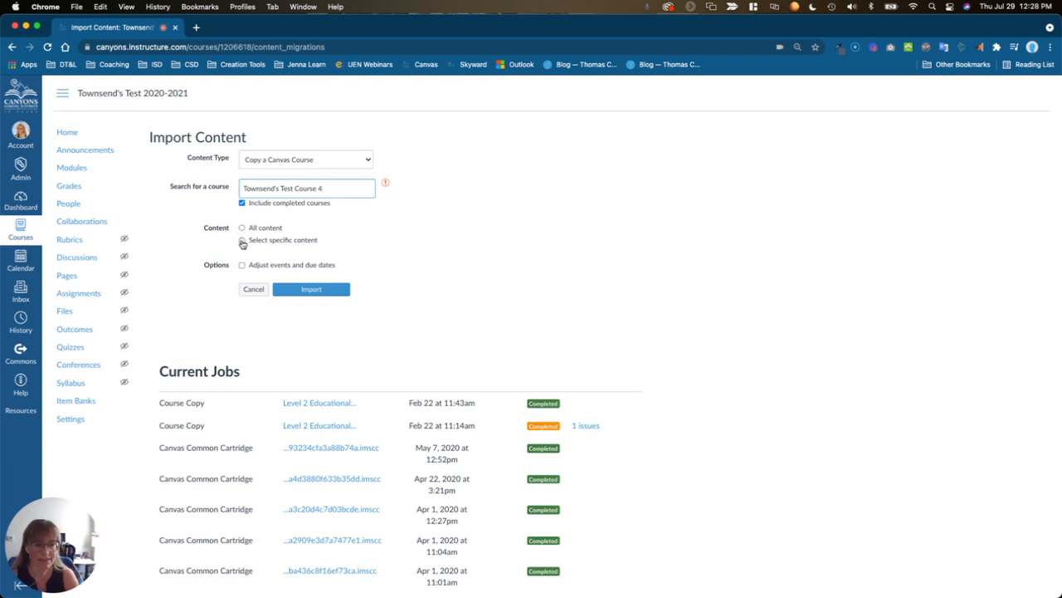
{"action": "left_click", "coordinate": [242, 227]}
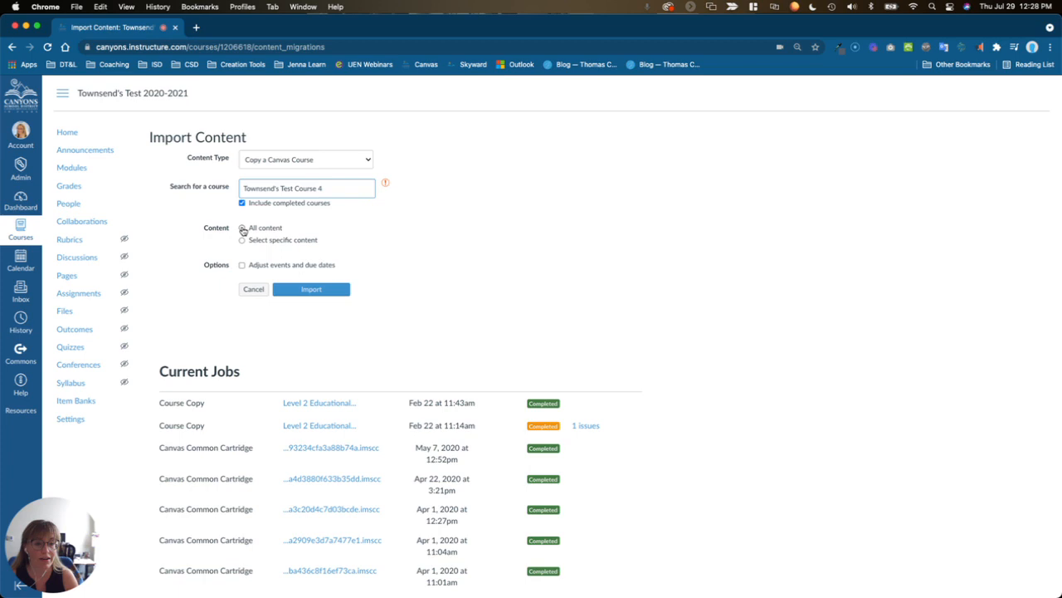
{"action": "left_click", "coordinate": [242, 228]}
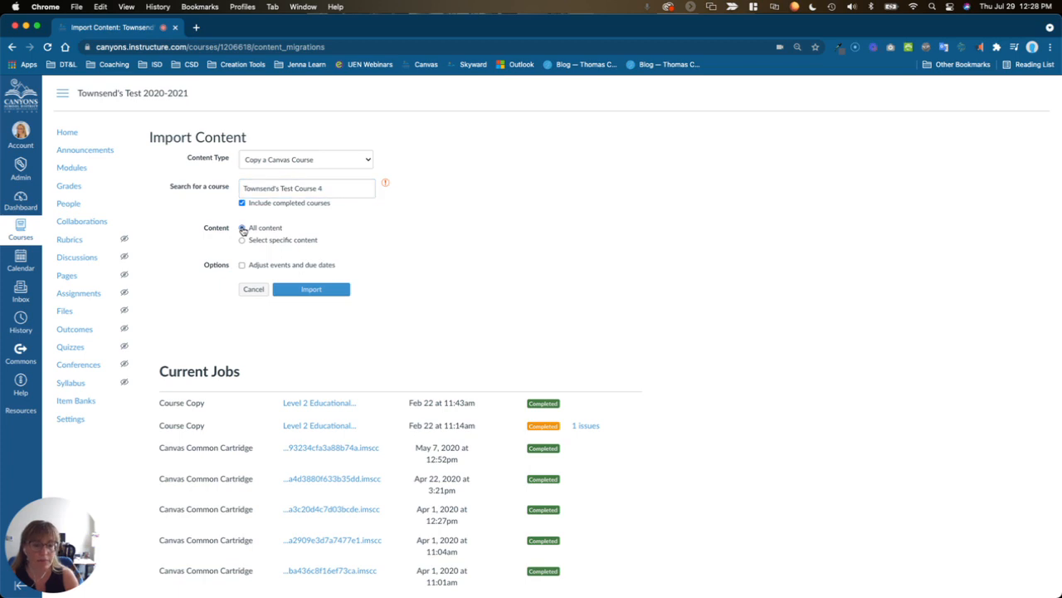
{"action": "left_click", "coordinate": [241, 227]}
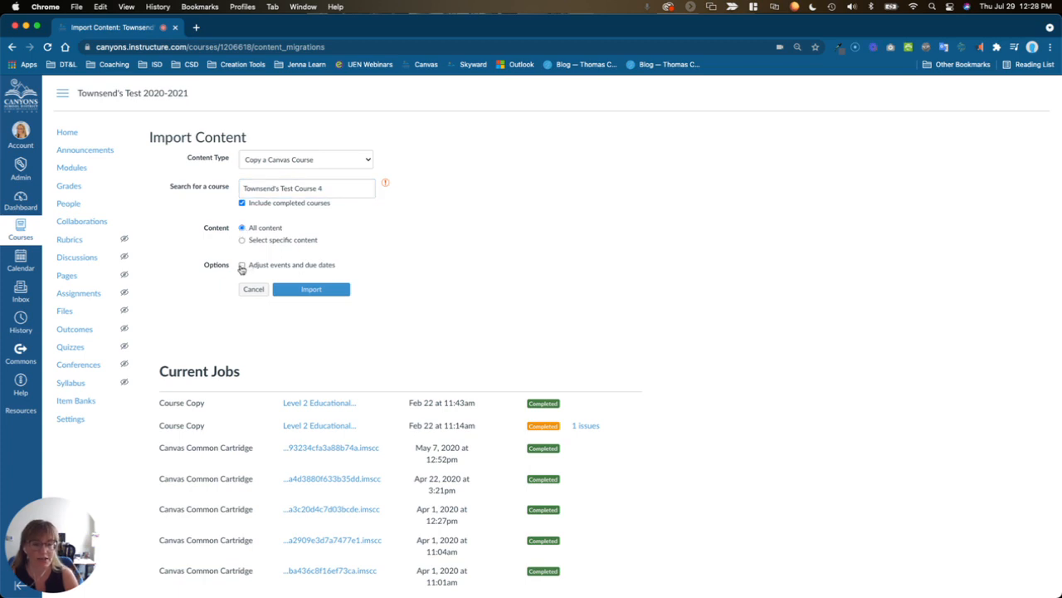
{"action": "left_click", "coordinate": [242, 264]}
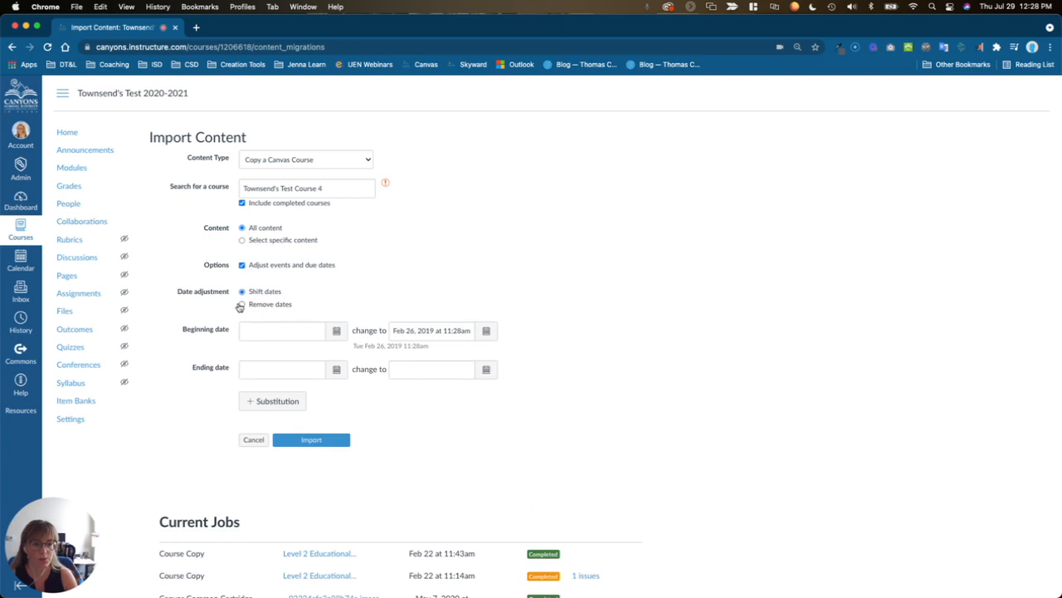
{"action": "left_click", "coordinate": [241, 304]}
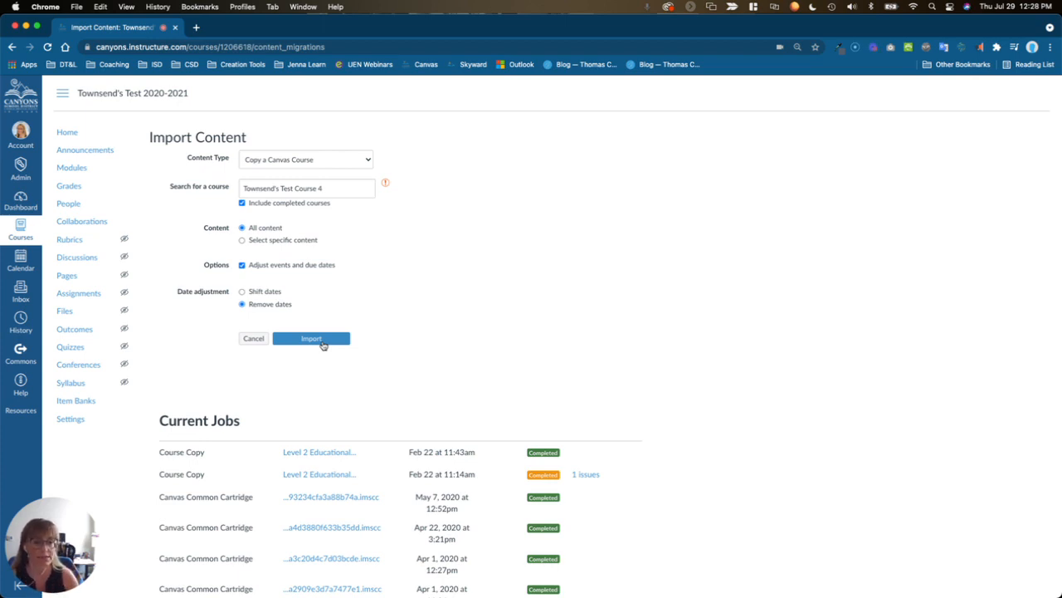
Switch to Select specific content and start the course copy import.
{"action": "left_click", "coordinate": [242, 239]}
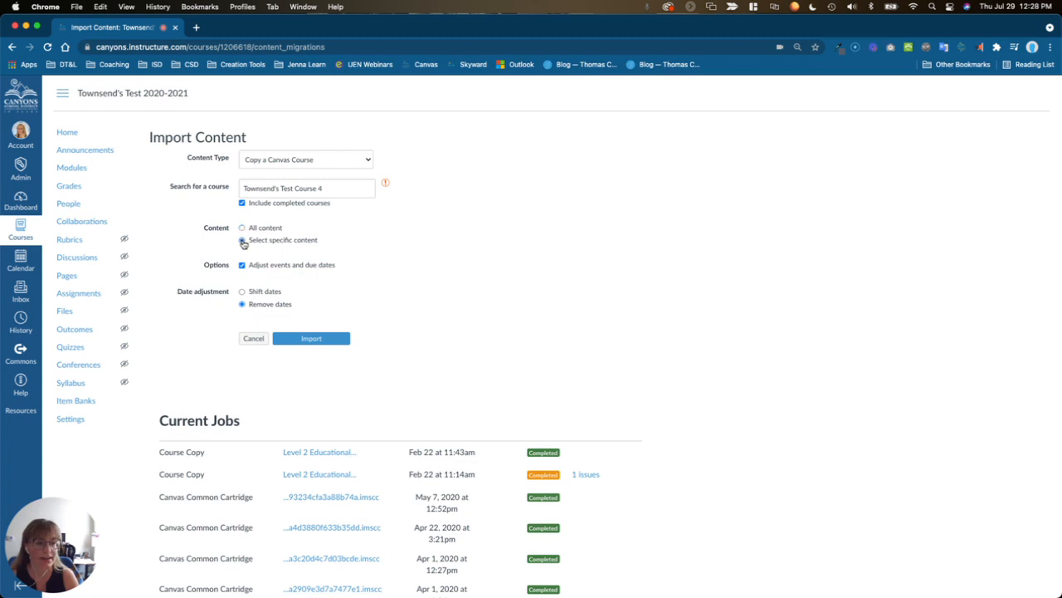
{"action": "left_click", "coordinate": [242, 240]}
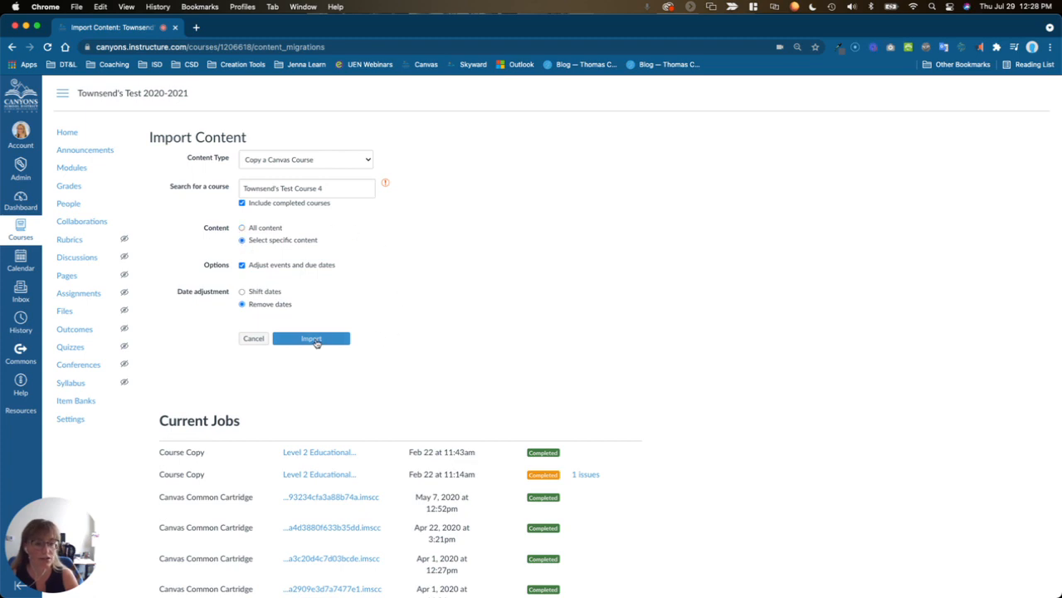
{"action": "left_click", "coordinate": [311, 338]}
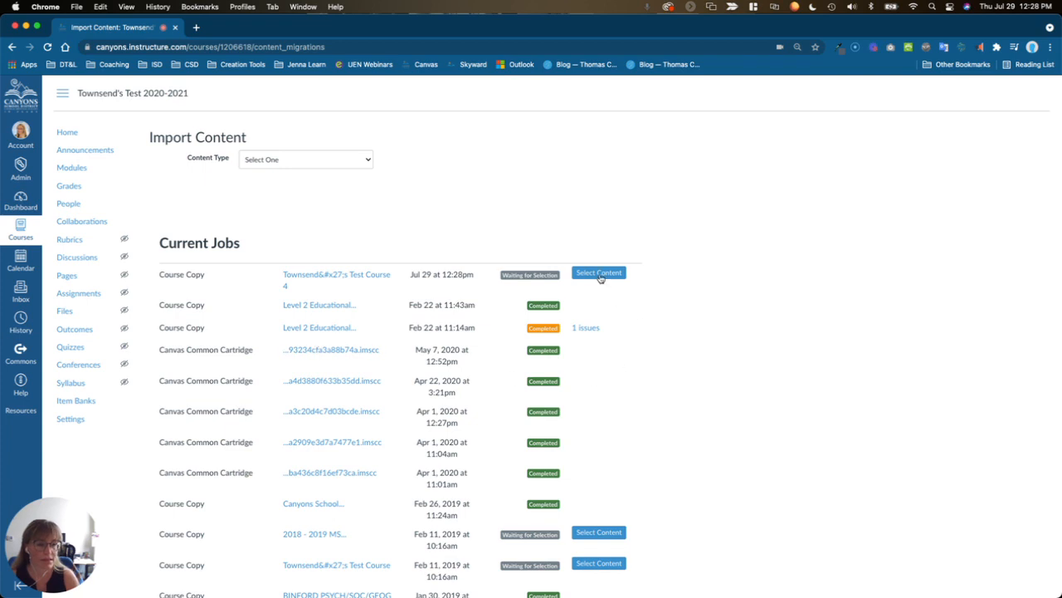
{"action": "left_click", "coordinate": [598, 272]}
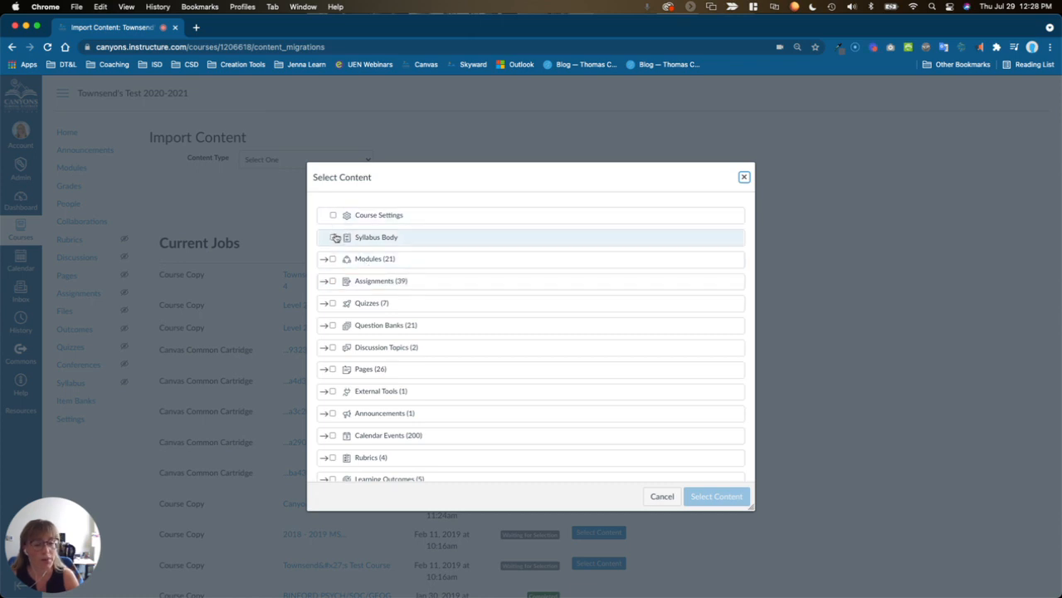
{"action": "mouse_move", "coordinate": [336, 258]}
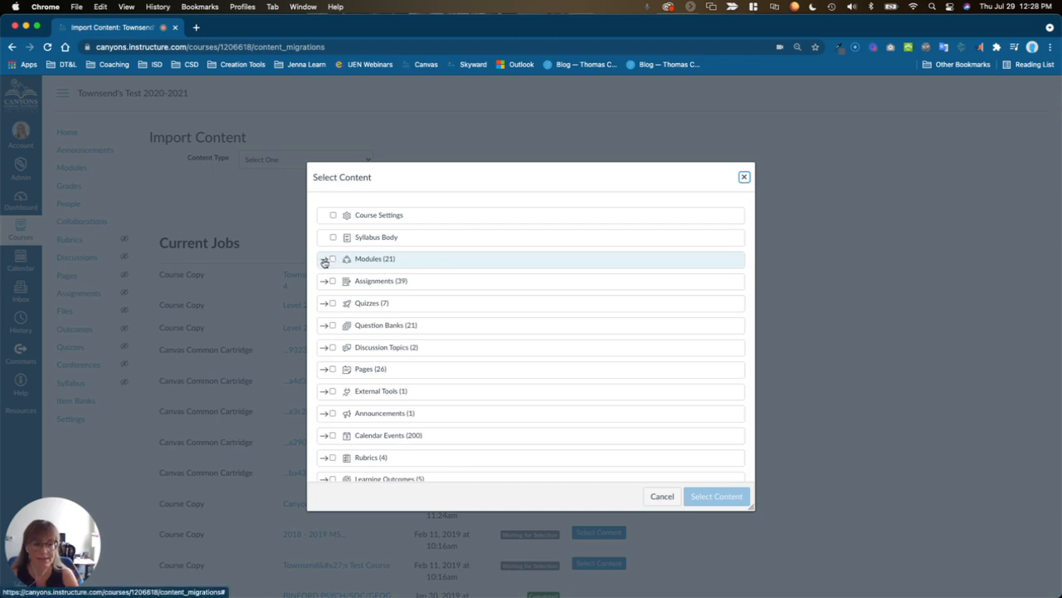
{"action": "left_click", "coordinate": [326, 258]}
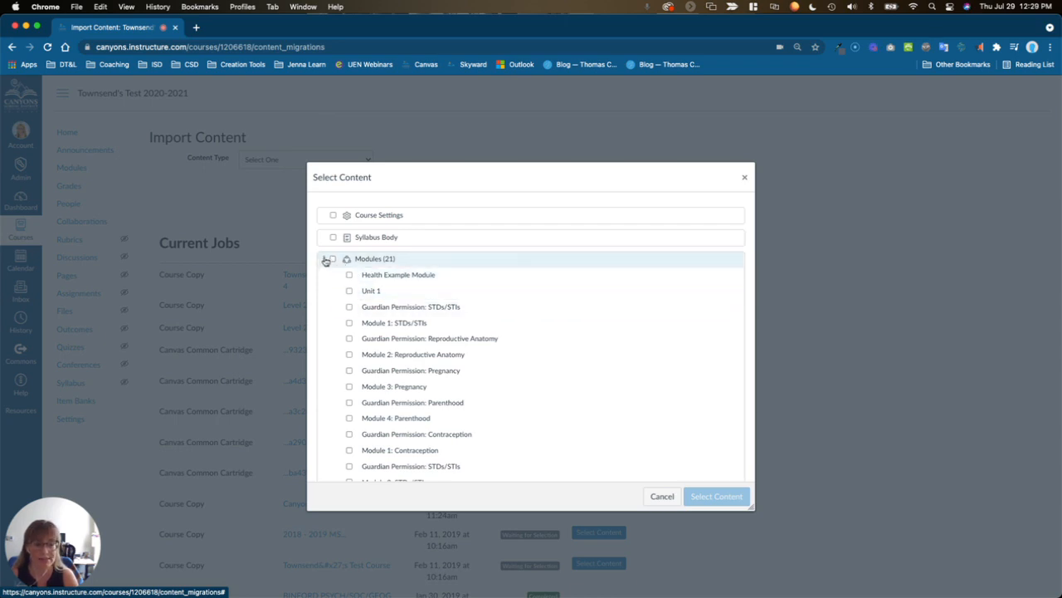
{"action": "left_click", "coordinate": [328, 259]}
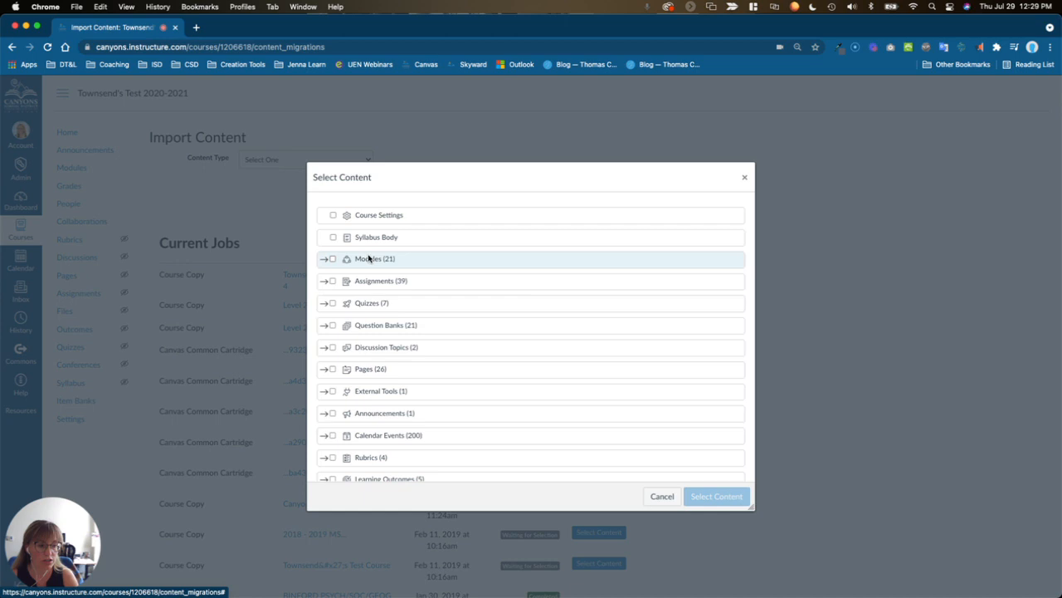
{"action": "mouse_move", "coordinate": [725, 496]}
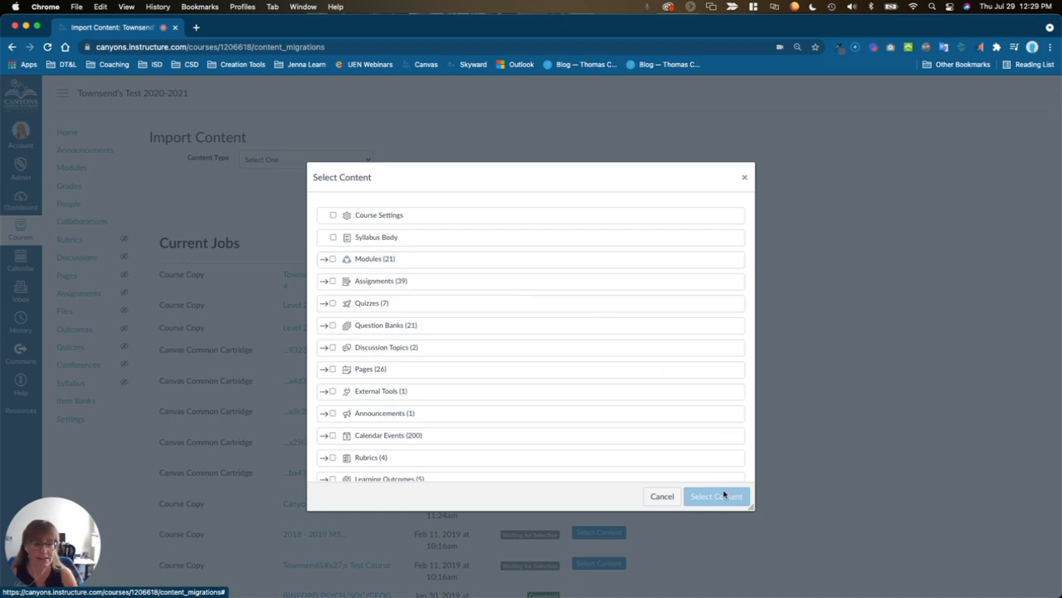
{"action": "left_click", "coordinate": [662, 496]}
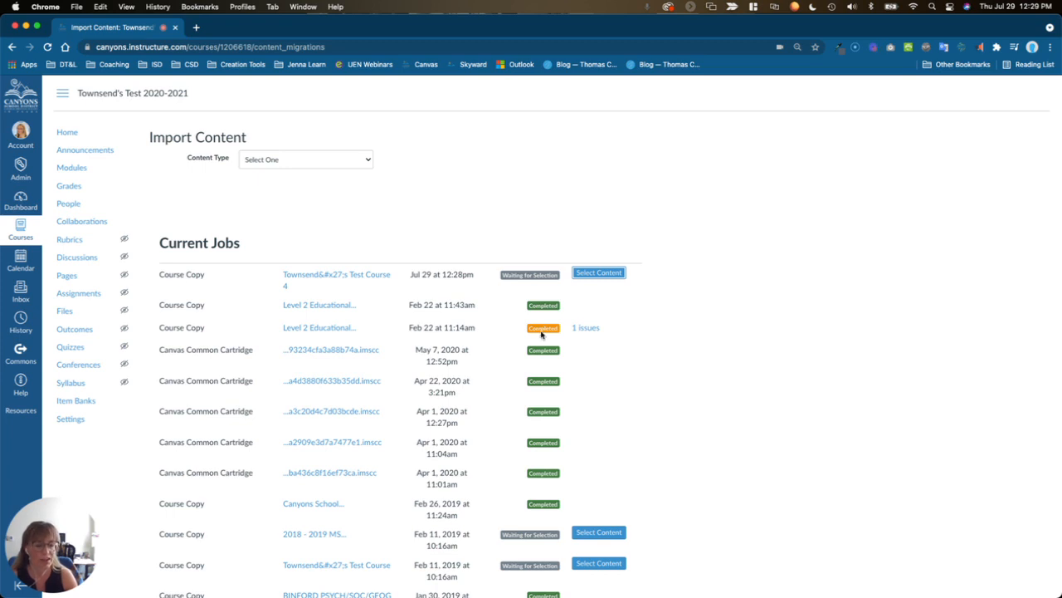
{"action": "mouse_move", "coordinate": [585, 328]}
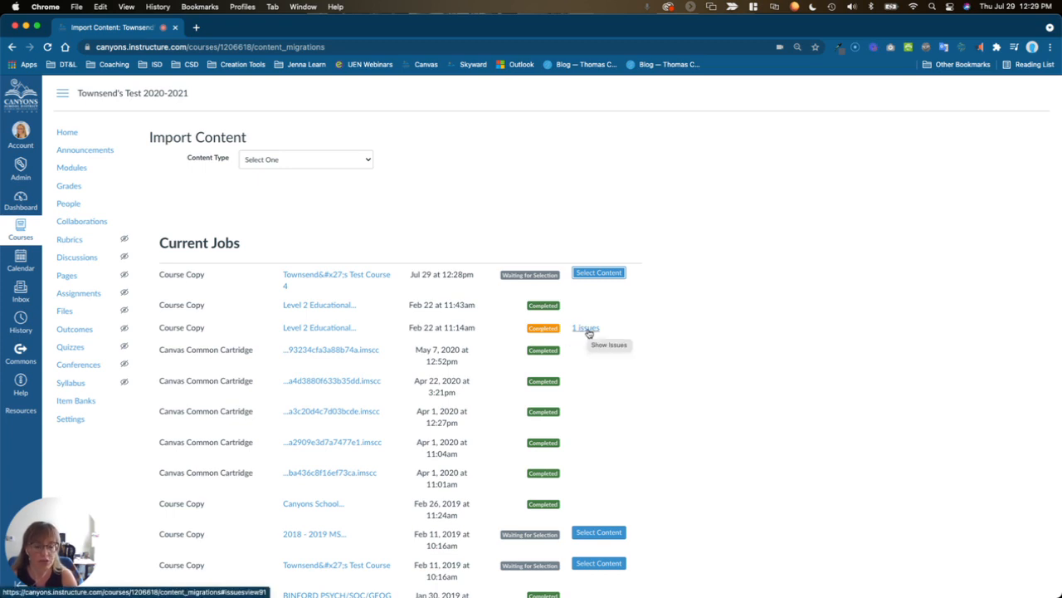
Expand the '1 issues' link on the completed copy job showing missing wiki links.
{"action": "left_click", "coordinate": [585, 328]}
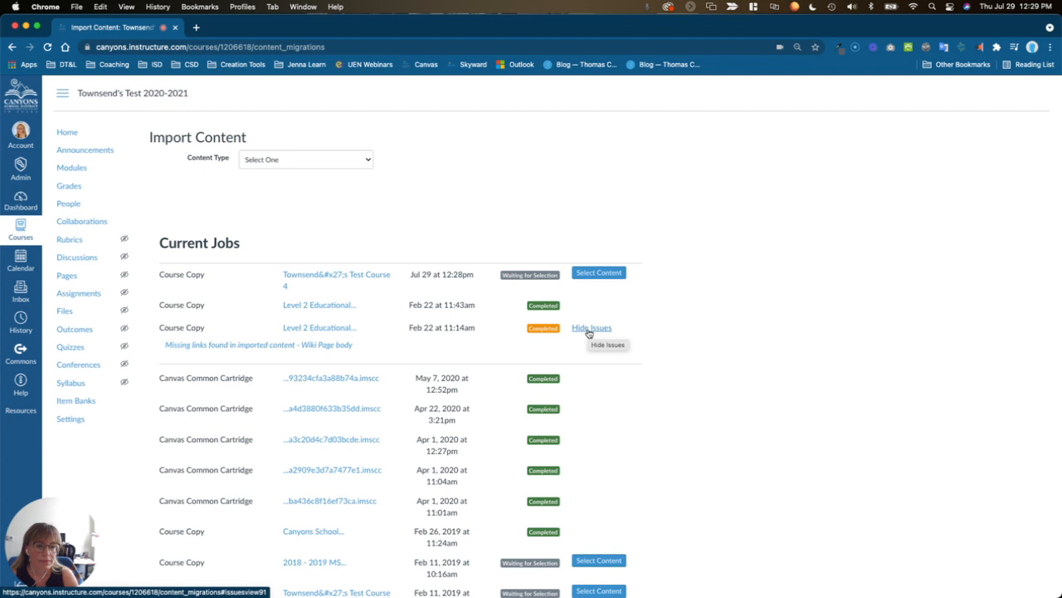
{"action": "mouse_move", "coordinate": [679, 350]}
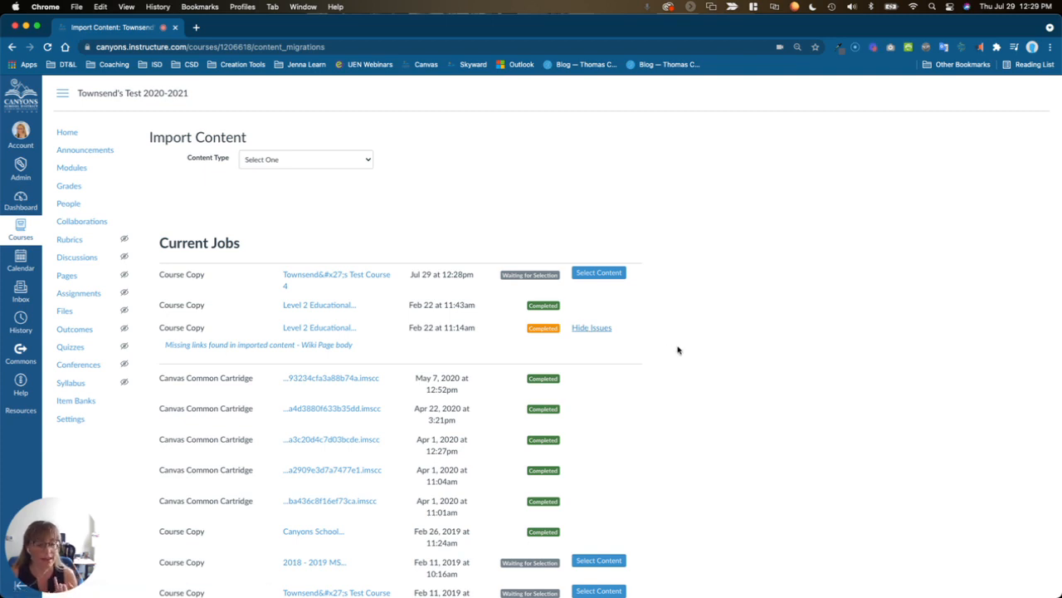